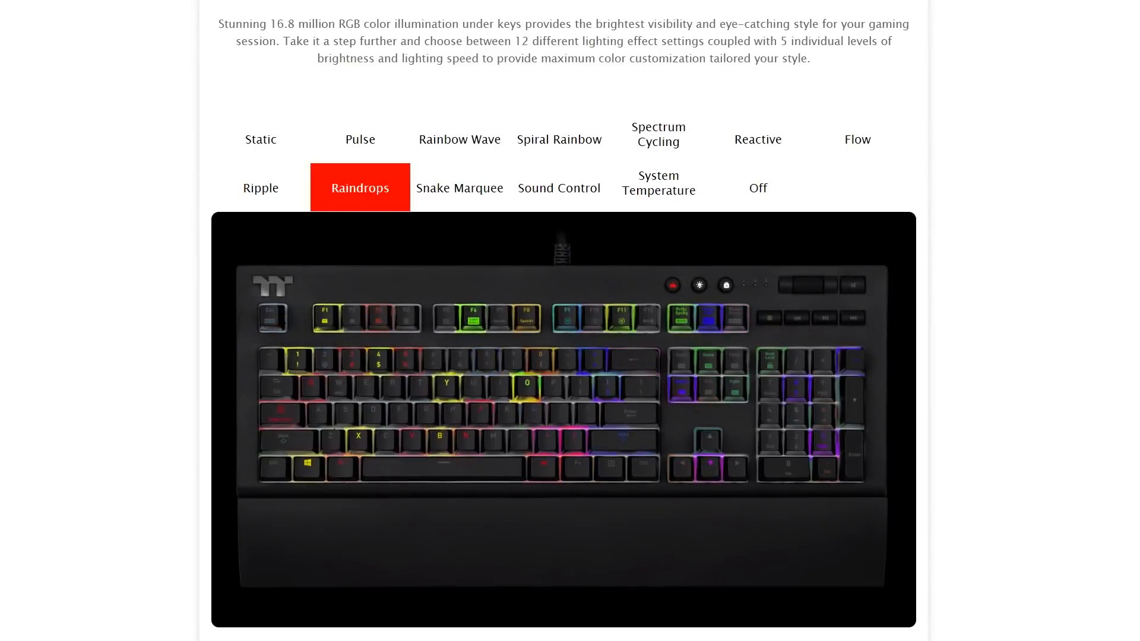
Step: Preview the Ripple lighting effect on the keyboard image, then scroll further down
left_click(459, 188)
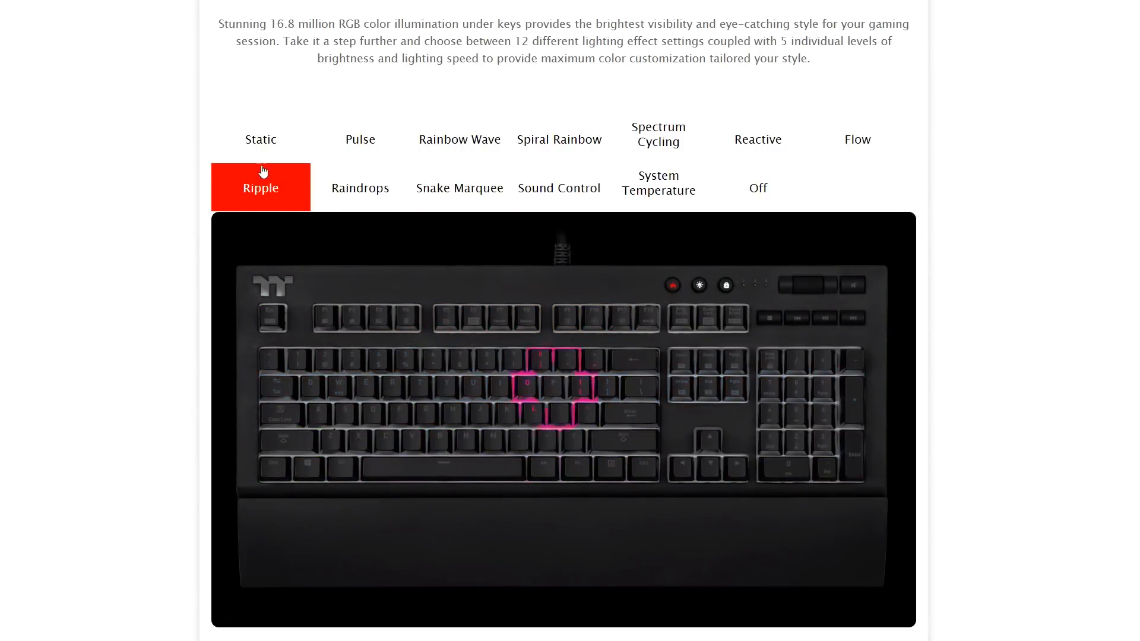
scroll("down", 3)
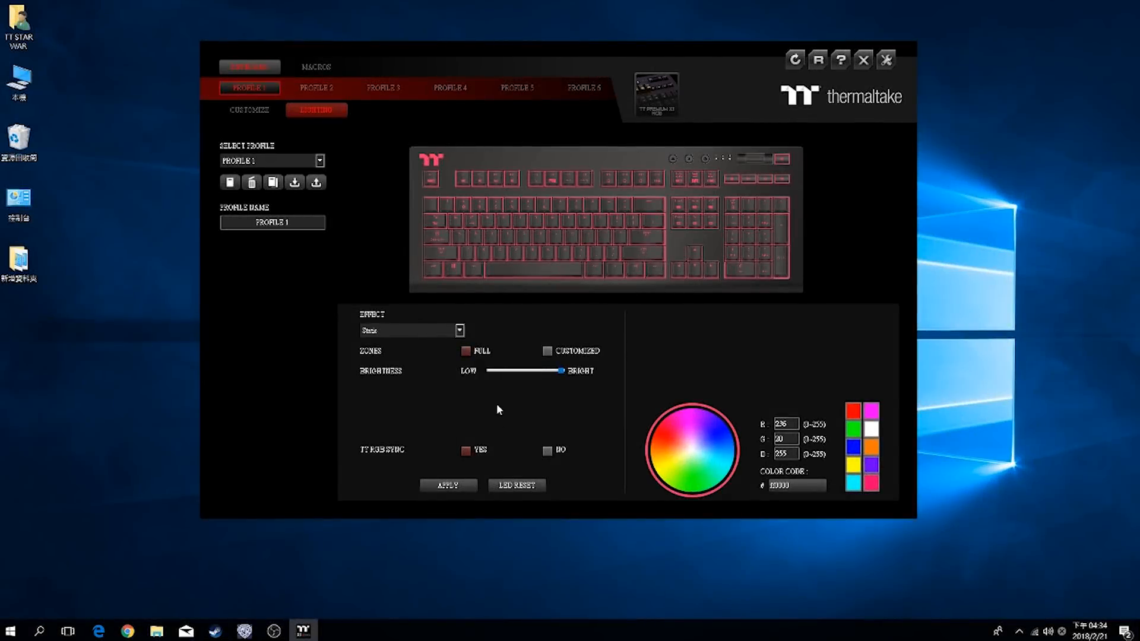
mouse_move(447, 350)
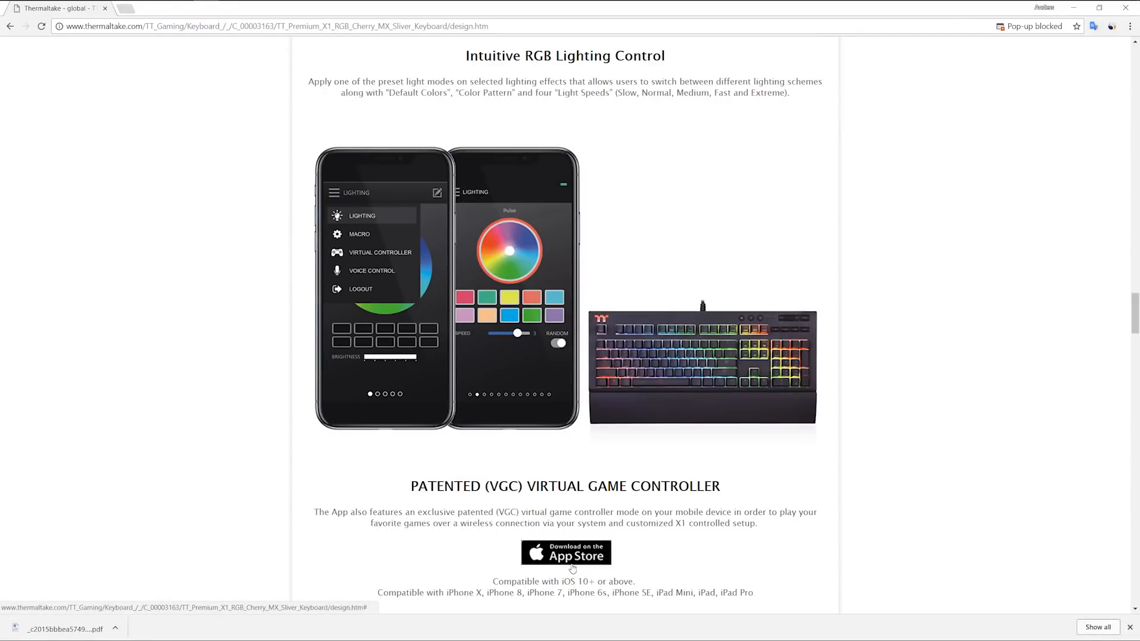
Step: Scroll past the App Store badge to the virtual game controller video
left_click(565, 553)
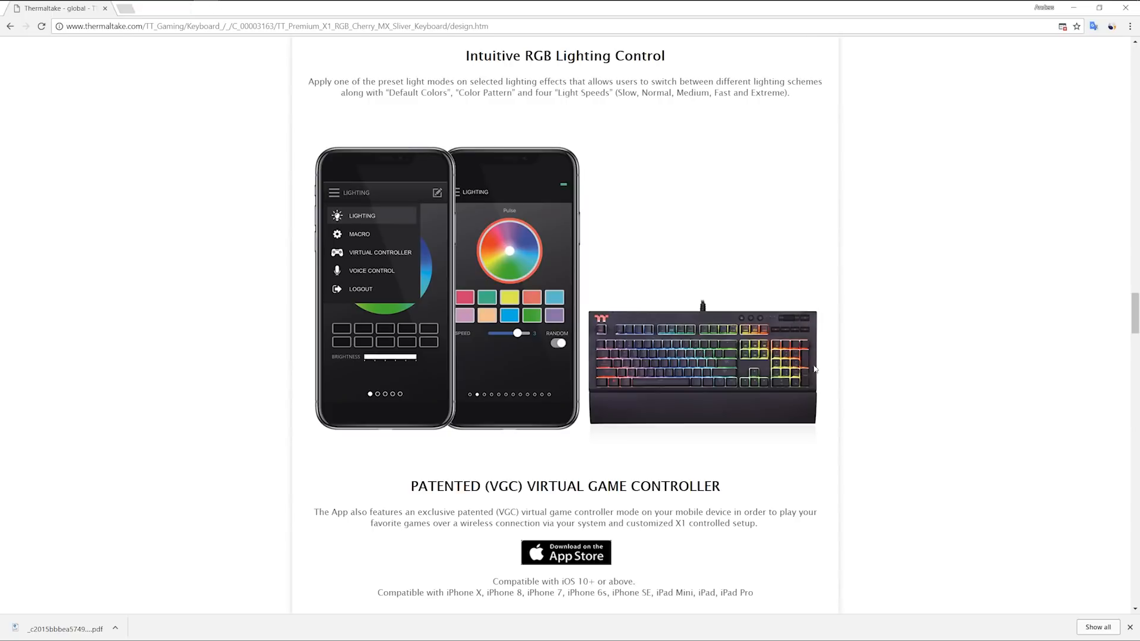
scroll("down", 3)
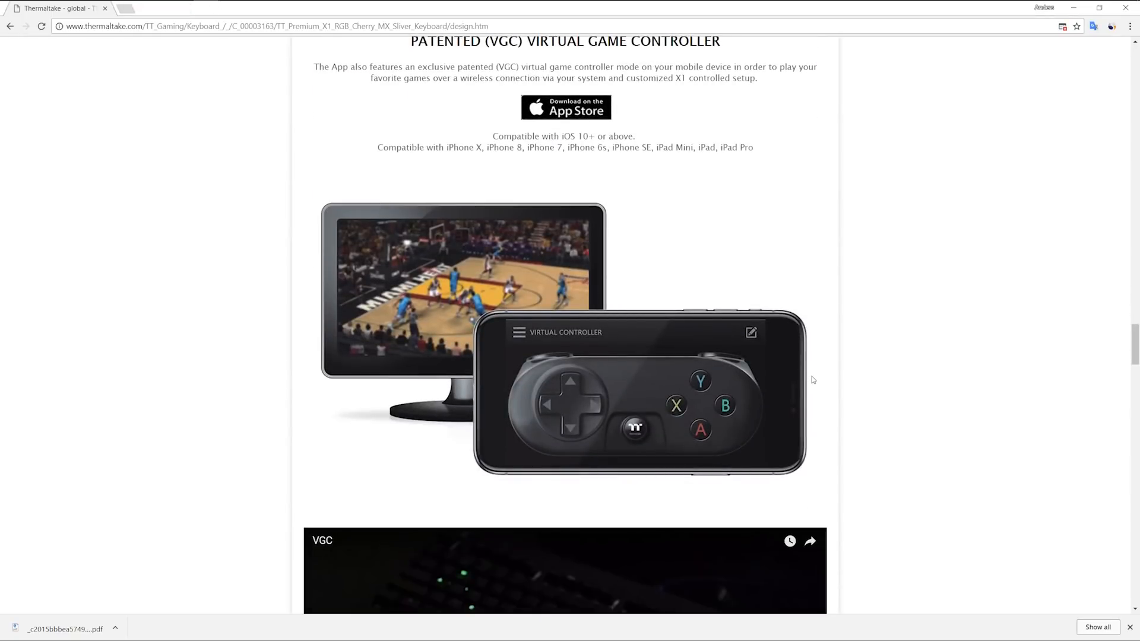
scroll("down", 3)
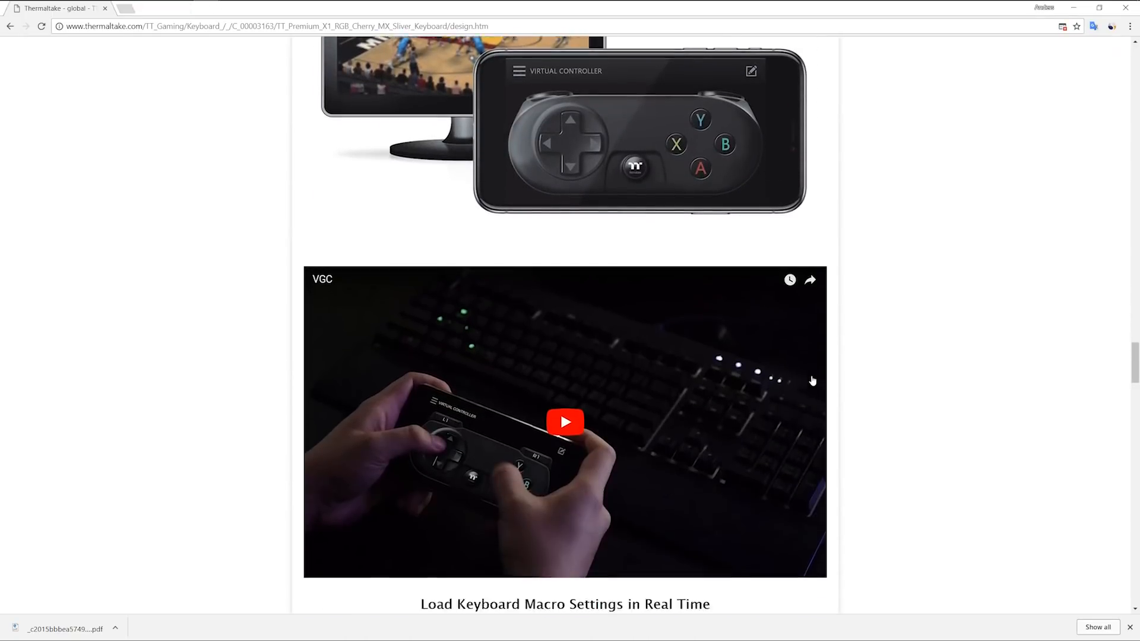
left_click(564, 421)
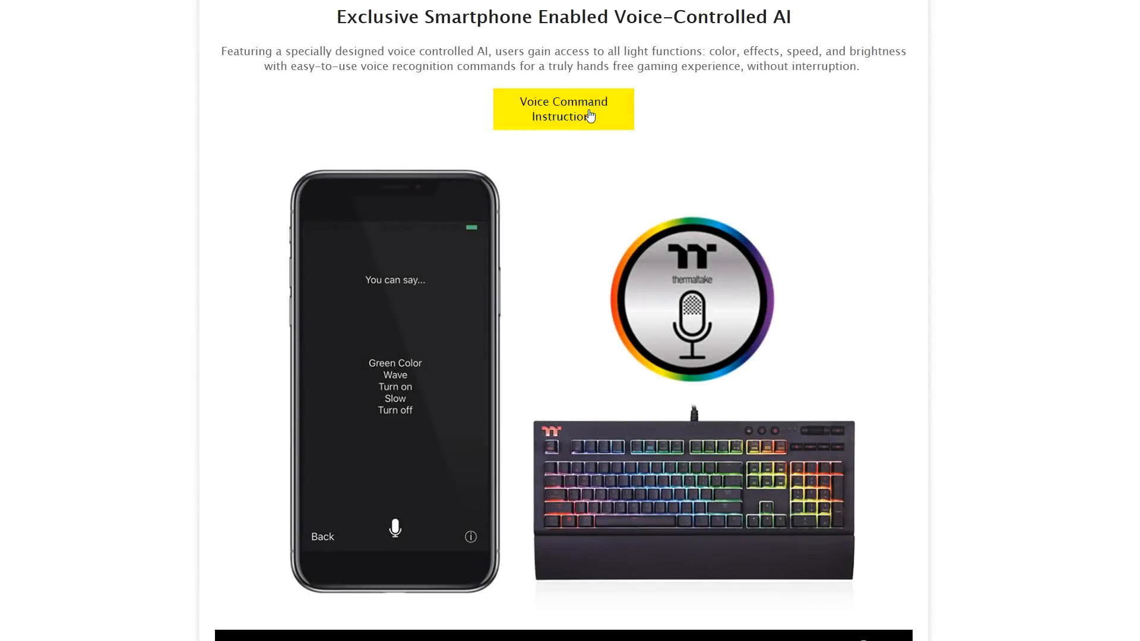
Step: Select the yellow Voice Command Instruction button to show example voice commands
left_click(563, 109)
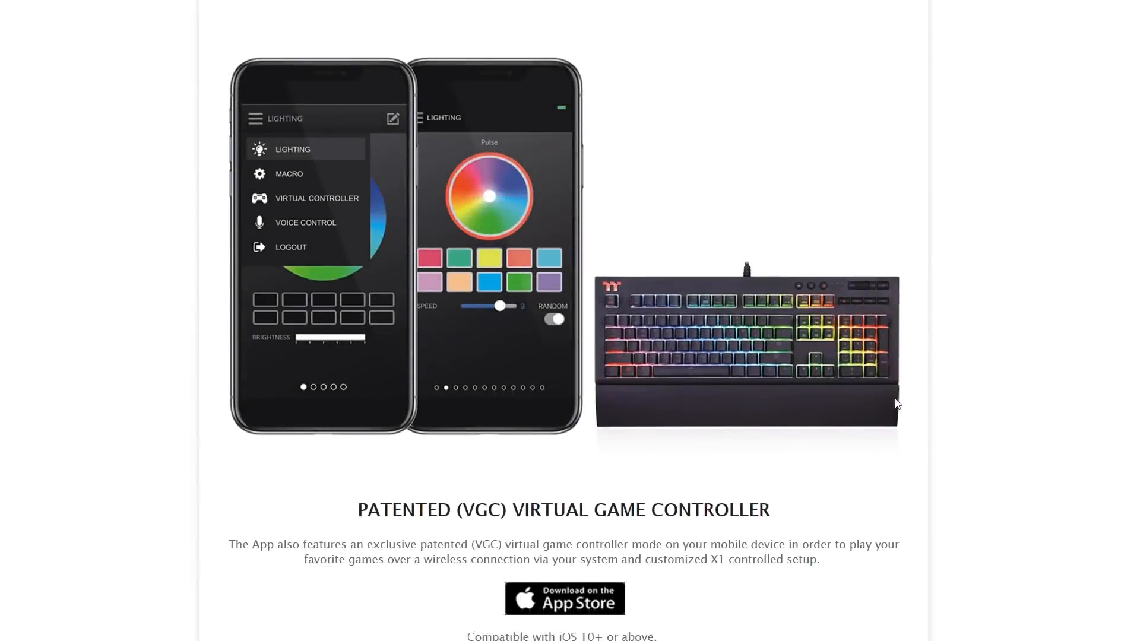
Step: Scroll to the Intuitive RGB Lighting Control images and the VGC heading
scroll("down", 3)
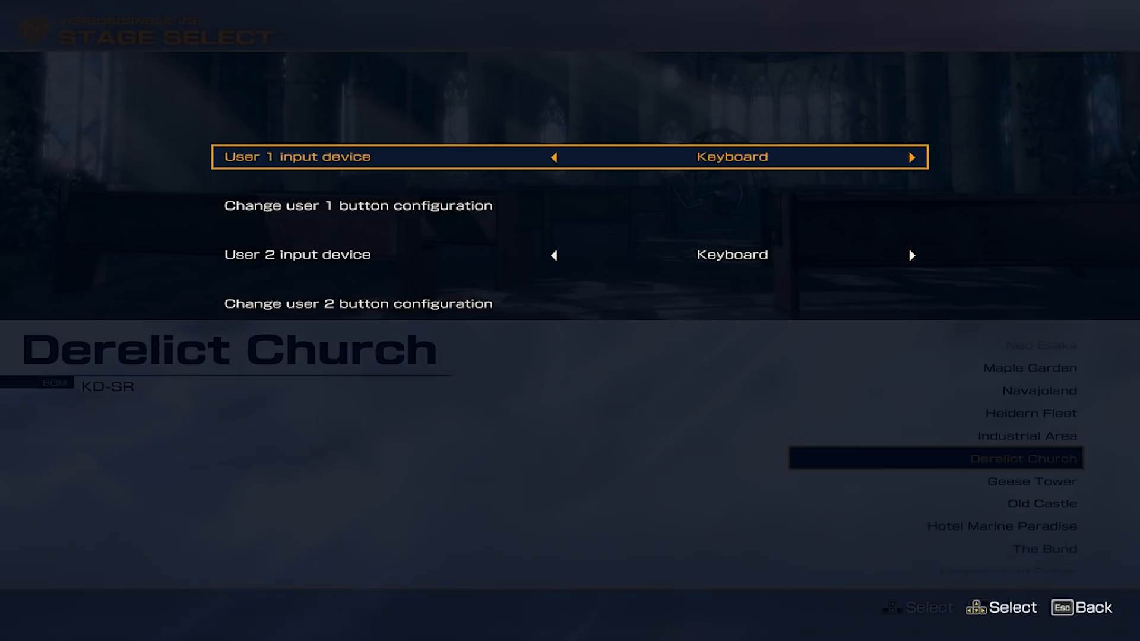
Step: Choose Change user 1 button configuration to list each move's keyboard key
left_click(357, 205)
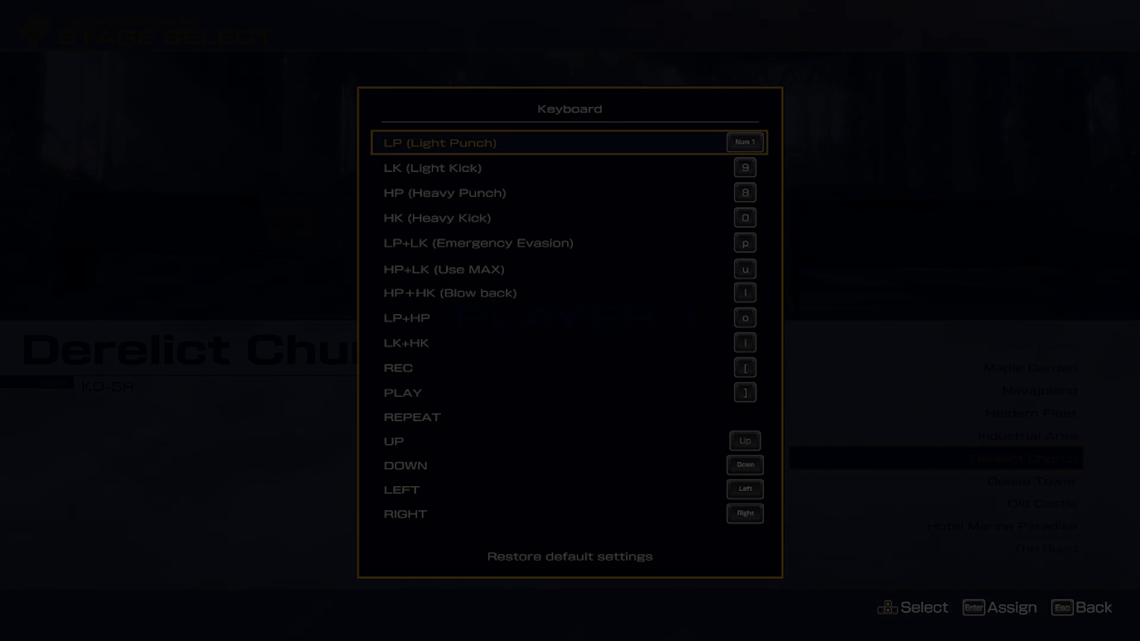